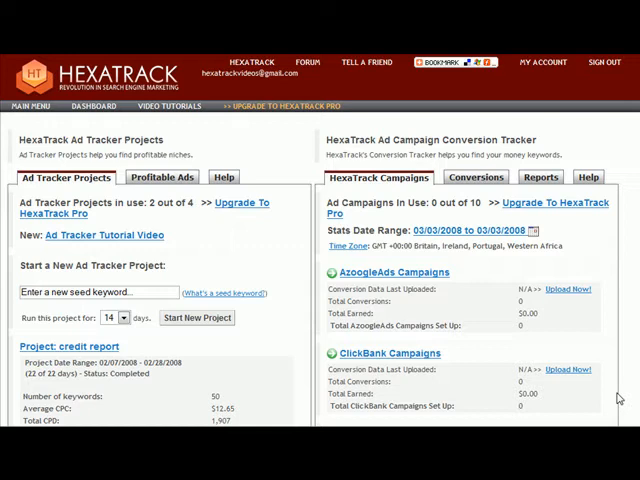
{"action": "mouse_move", "coordinate": [456, 318]}
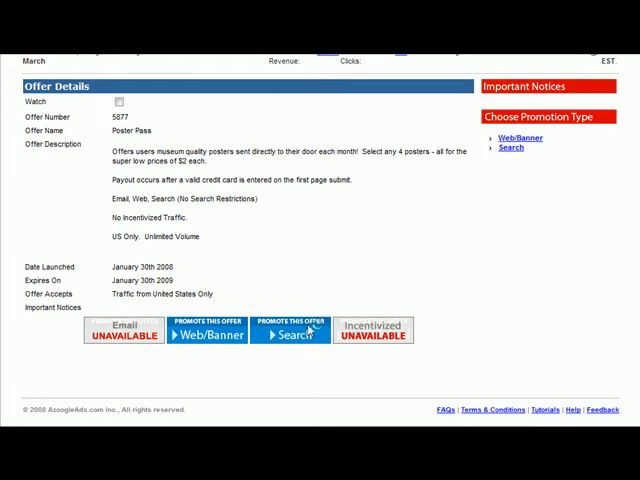
Copy the Poster Pass search tracking URL and enter 'test' as its Sub ID
{"action": "left_click", "coordinate": [290, 334]}
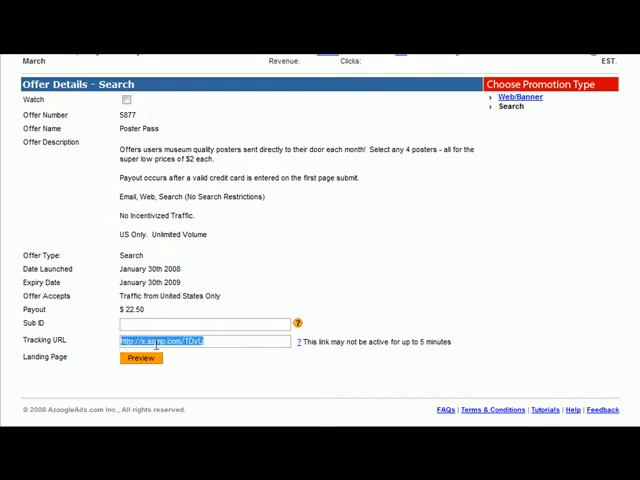
{"action": "right_click", "coordinate": [190, 340]}
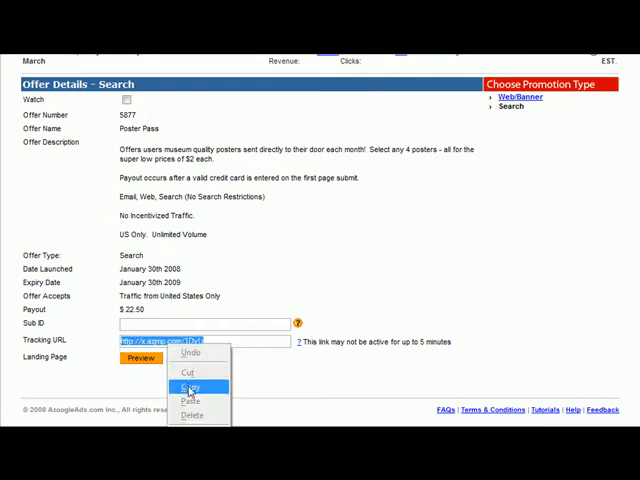
{"action": "left_click", "coordinate": [190, 384]}
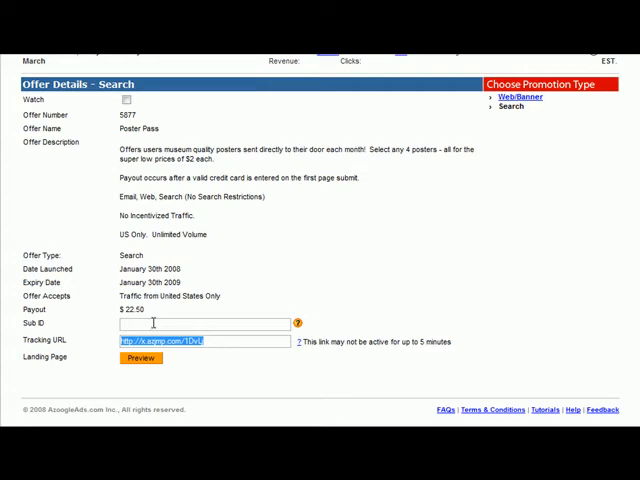
{"action": "mouse_move", "coordinate": [204, 328]}
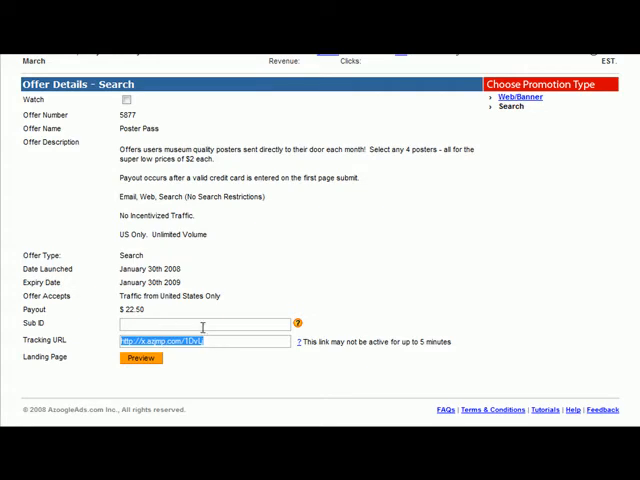
{"action": "type", "text": "test"}
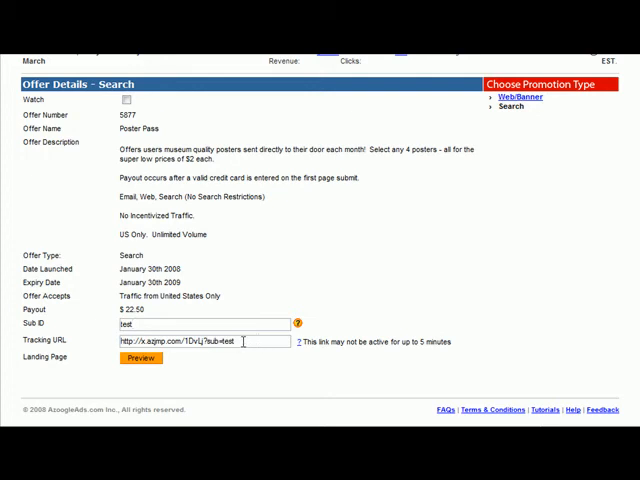
{"action": "mouse_move", "coordinate": [252, 360]}
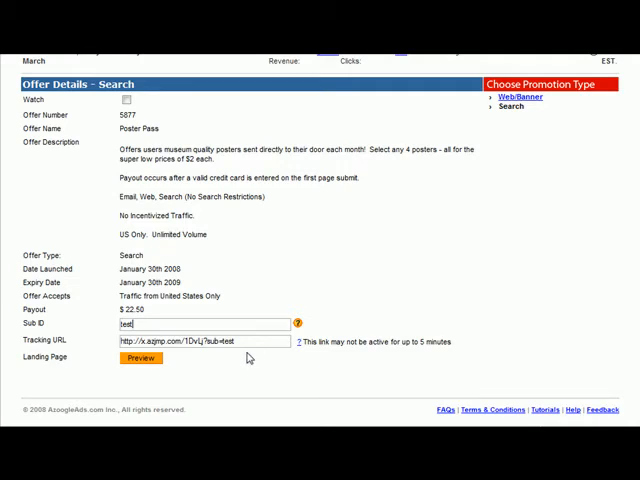
{"action": "mouse_move", "coordinate": [206, 340]}
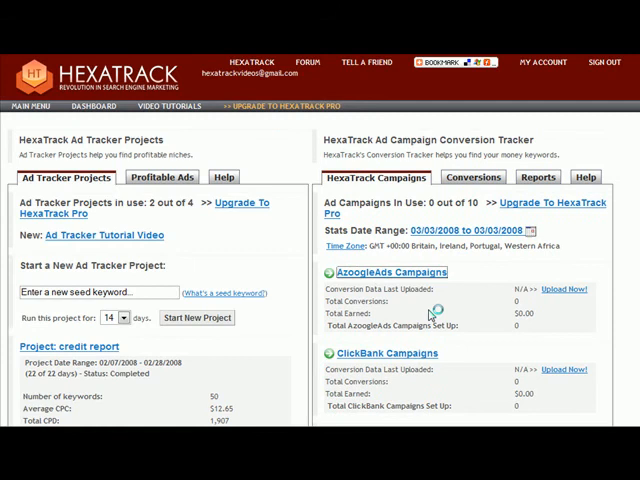
Start a new AzoogleAds campaign named 'Posters'
{"action": "left_click", "coordinate": [384, 272]}
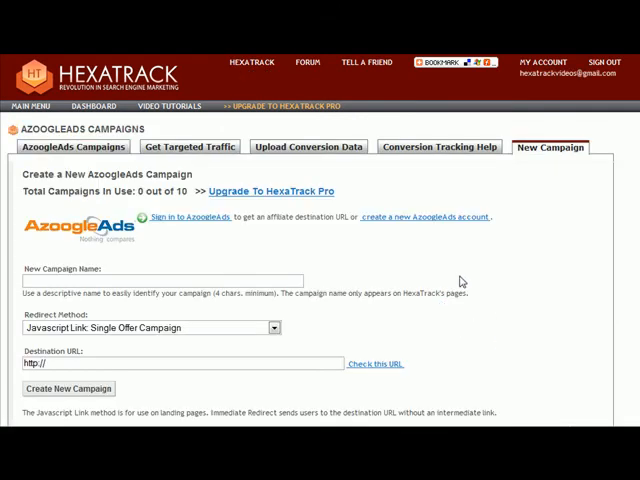
{"action": "mouse_move", "coordinate": [548, 188]}
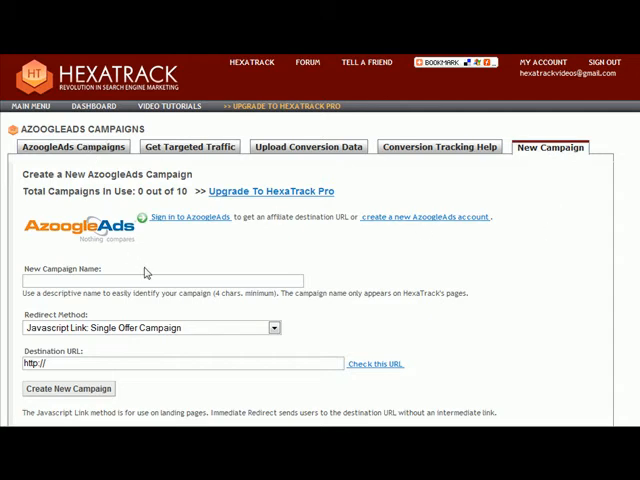
{"action": "mouse_move", "coordinate": [362, 278]}
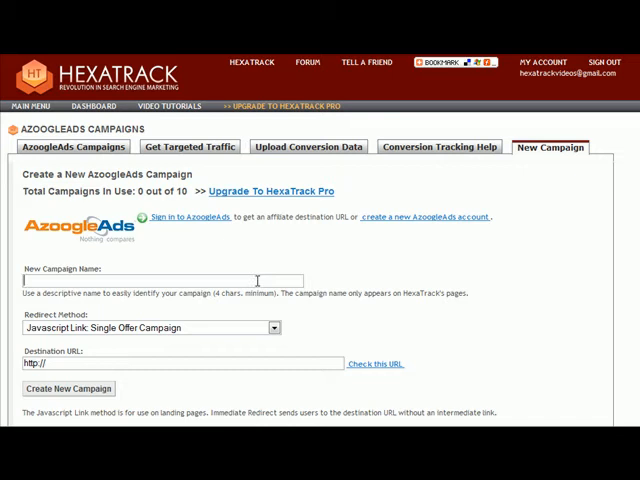
{"action": "type", "text": "P"}
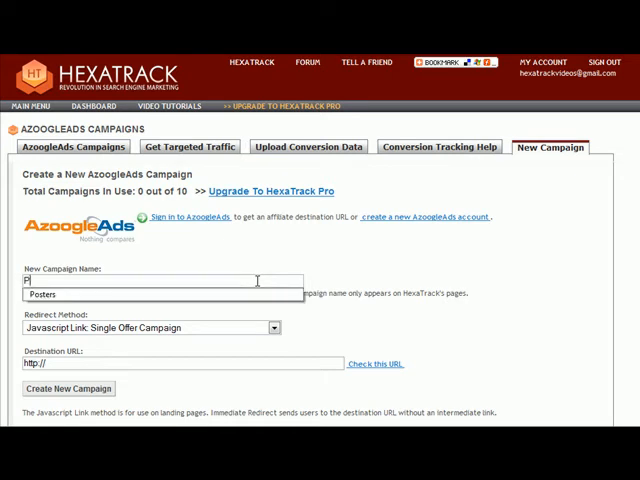
{"action": "type", "text": "osters"}
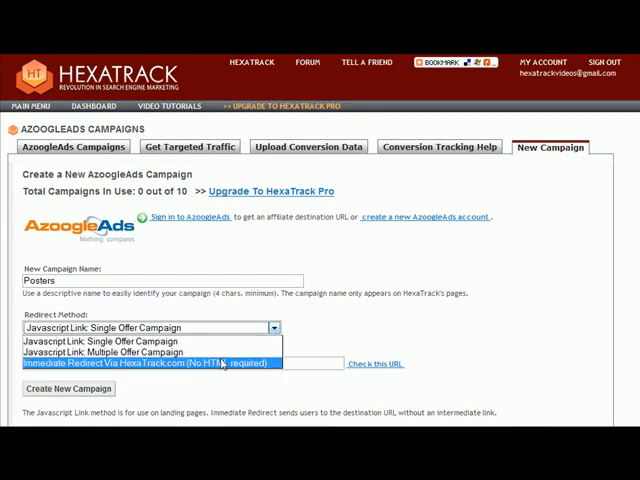
{"action": "mouse_move", "coordinate": [216, 370]}
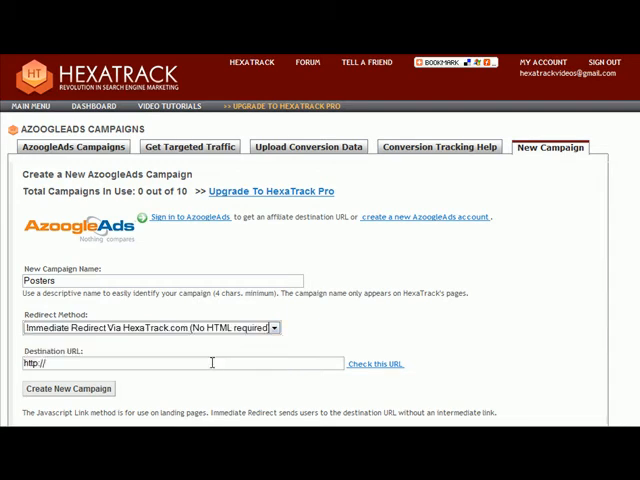
{"action": "mouse_move", "coordinate": [88, 376]}
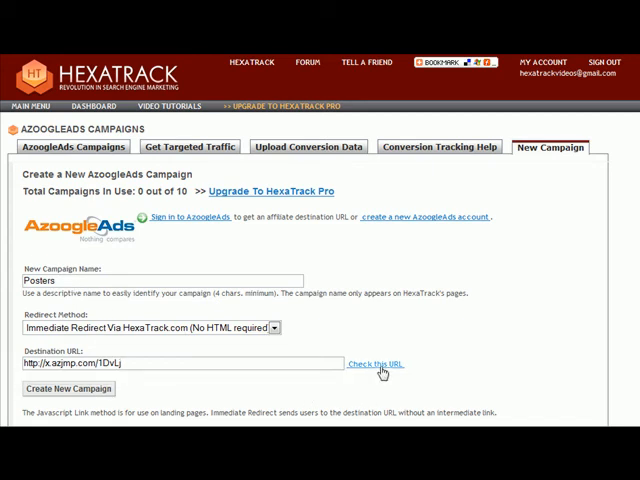
Create the Posters campaign so its campaign page loads
{"action": "left_click", "coordinate": [374, 364]}
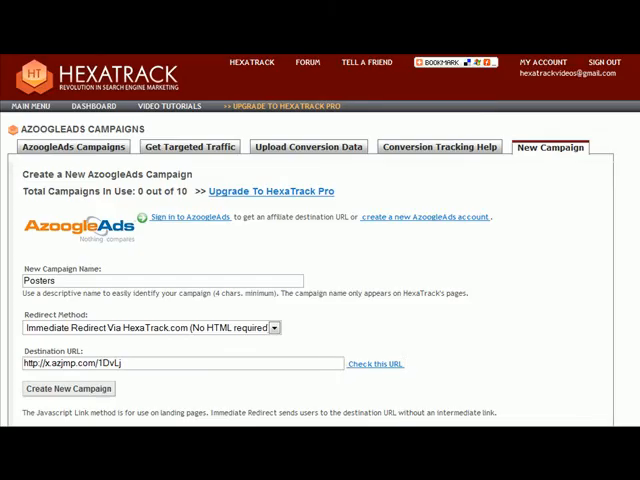
{"action": "mouse_move", "coordinate": [402, 258]}
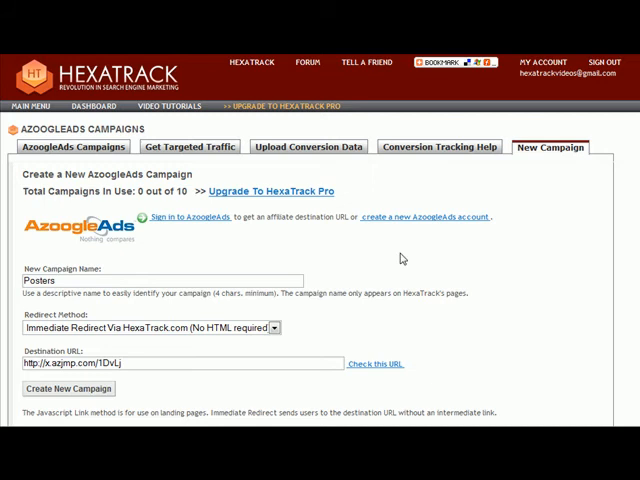
{"action": "mouse_move", "coordinate": [420, 316]}
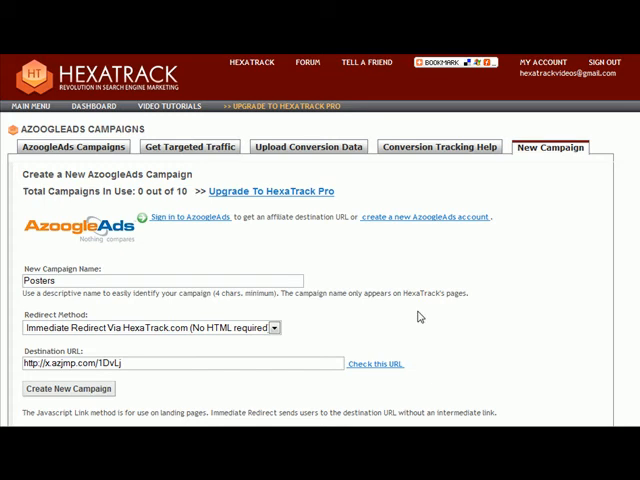
{"action": "mouse_move", "coordinate": [250, 404]}
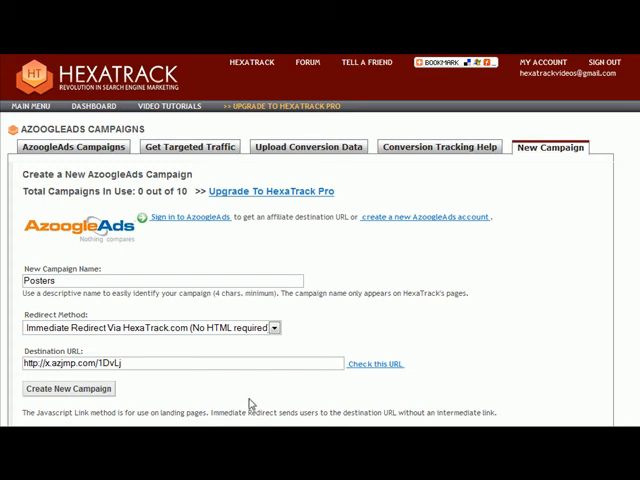
{"action": "left_click", "coordinate": [70, 388]}
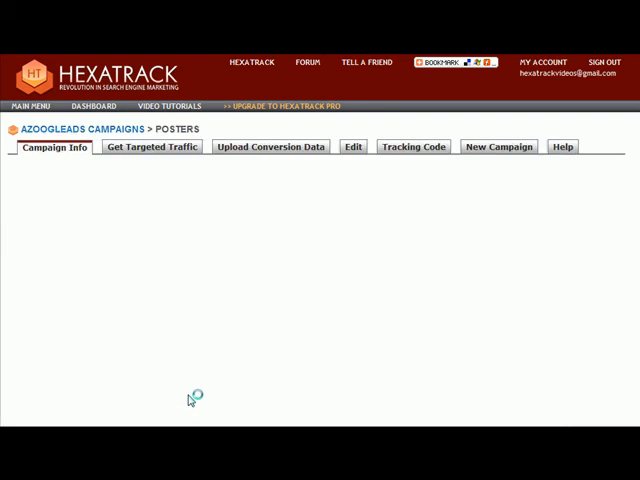
Show the Posters campaign's tracking code with its immediate-redirect URL
{"action": "left_click", "coordinate": [52, 148]}
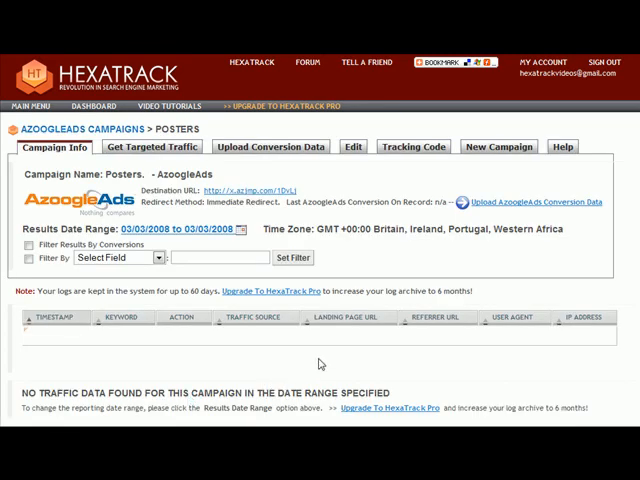
{"action": "mouse_move", "coordinate": [372, 252]}
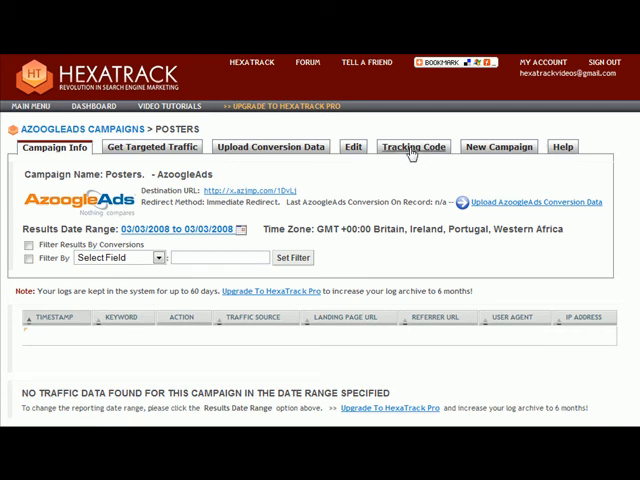
{"action": "left_click", "coordinate": [412, 148]}
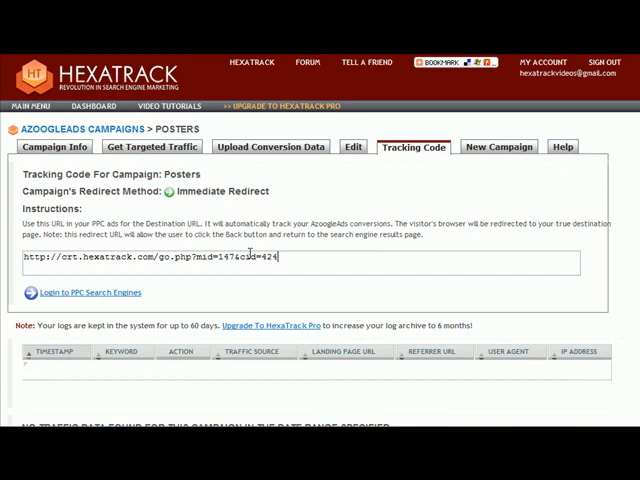
Select the whole Posters tracking URL ready for copying
{"action": "triple_click", "coordinate": [160, 260]}
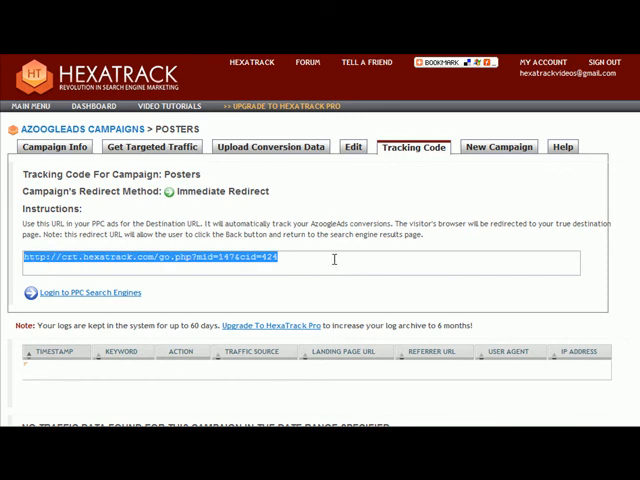
{"action": "mouse_move", "coordinate": [296, 292]}
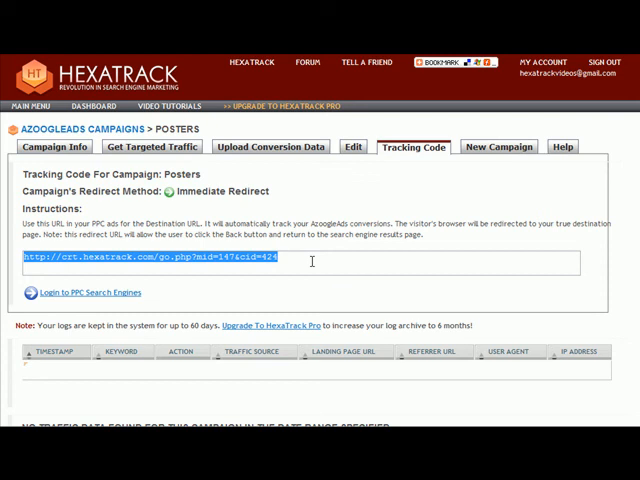
{"action": "mouse_move", "coordinate": [338, 252]}
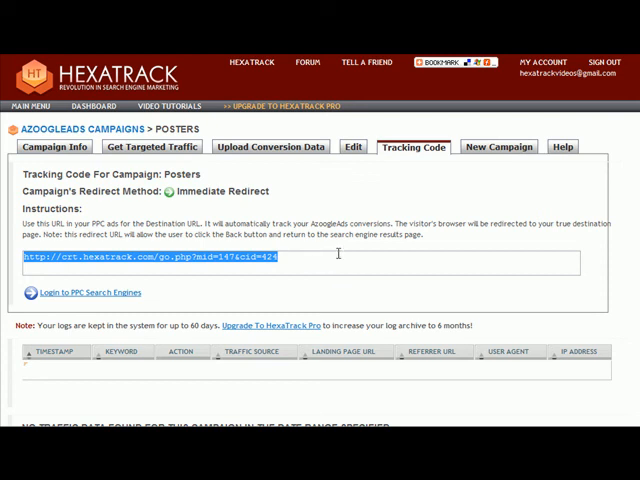